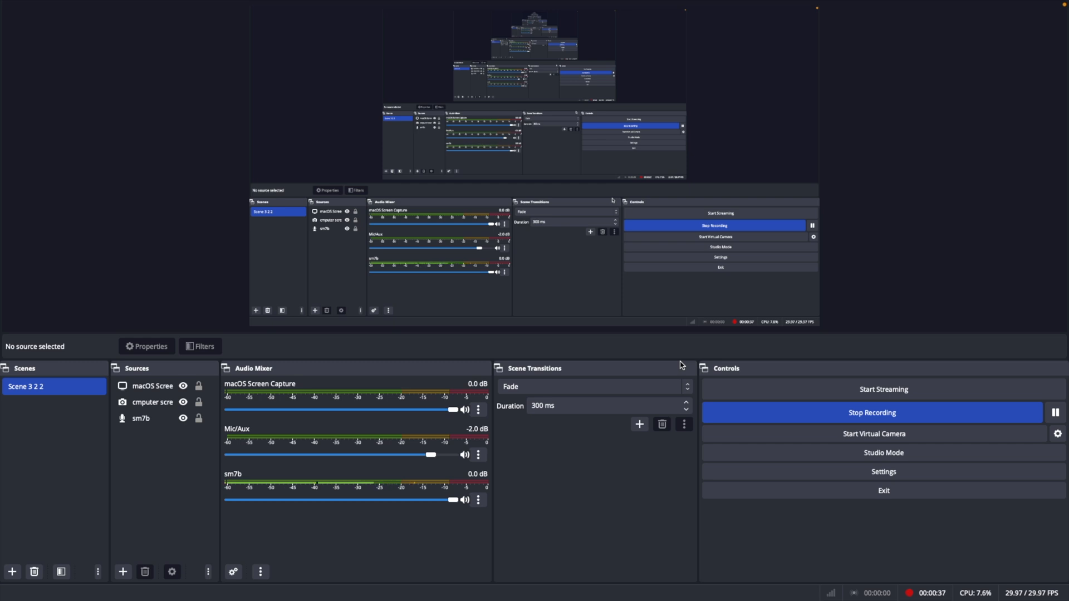
{"action": "mouse_move", "coordinate": [180, 558]}
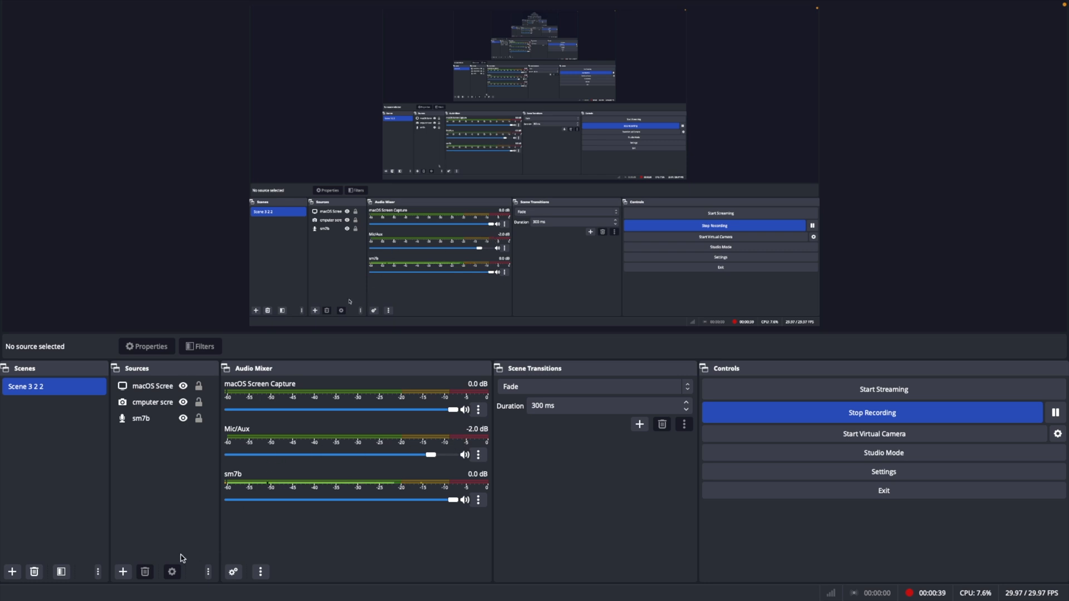
Open the Add Source menu from the Sources dock.
{"action": "left_click", "coordinate": [607, 406]}
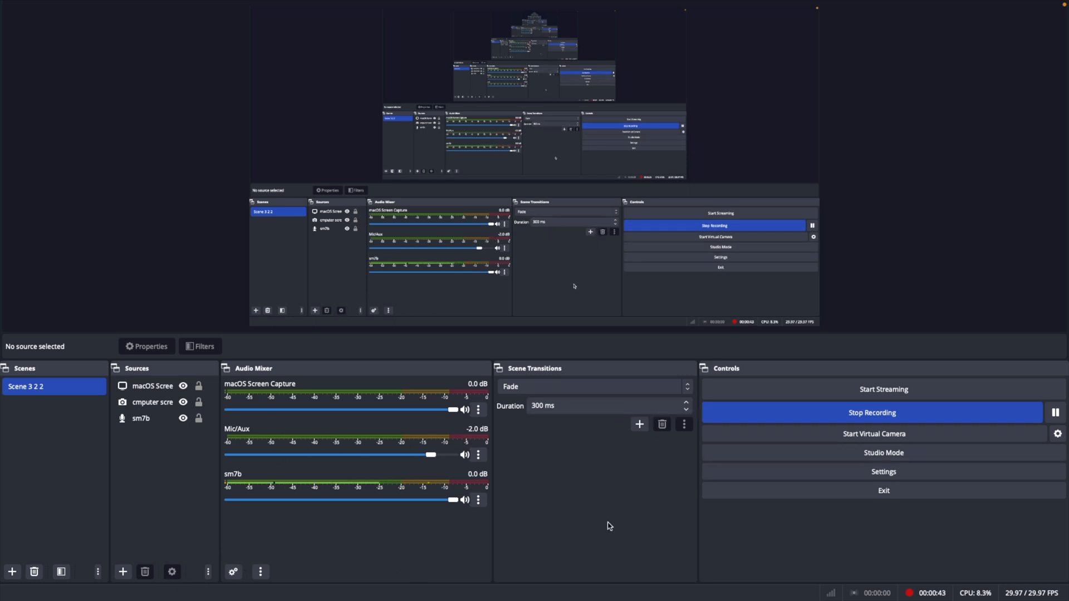
{"action": "mouse_move", "coordinate": [613, 523]}
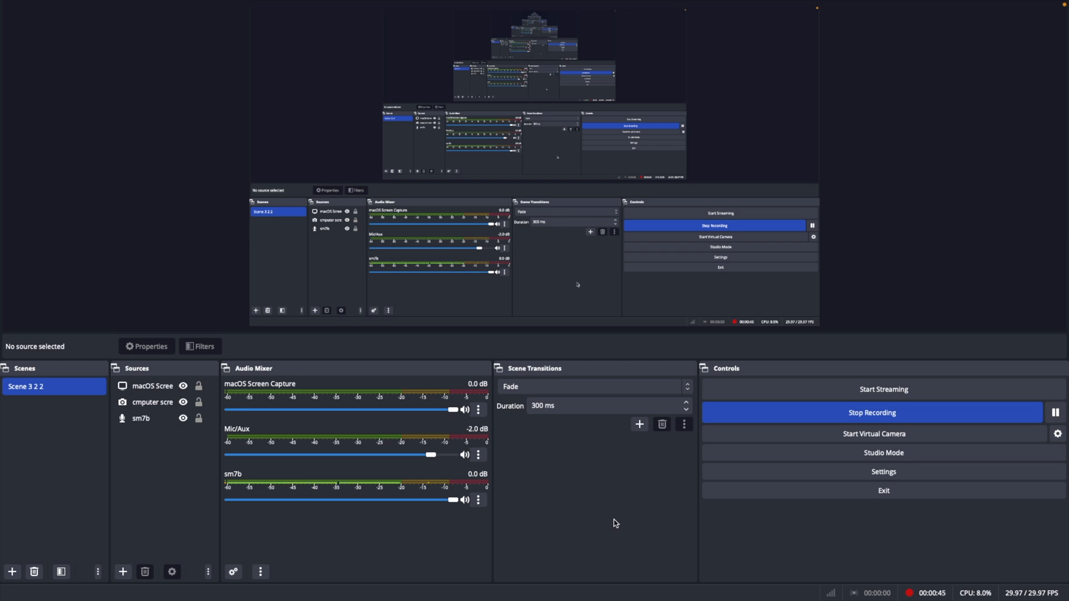
{"action": "mouse_move", "coordinate": [811, 355]}
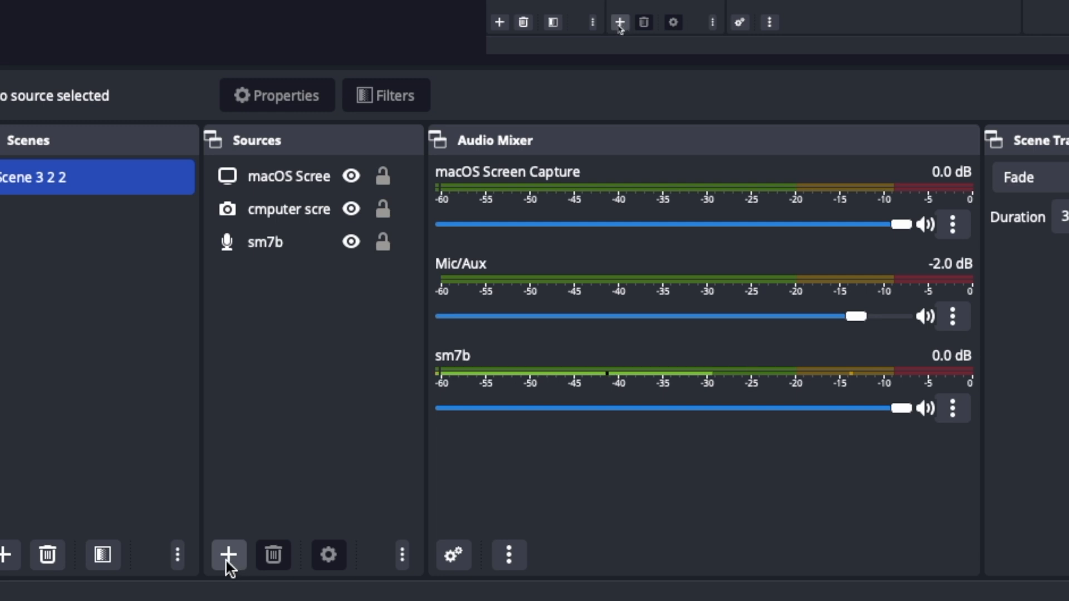
{"action": "left_click", "coordinate": [230, 555]}
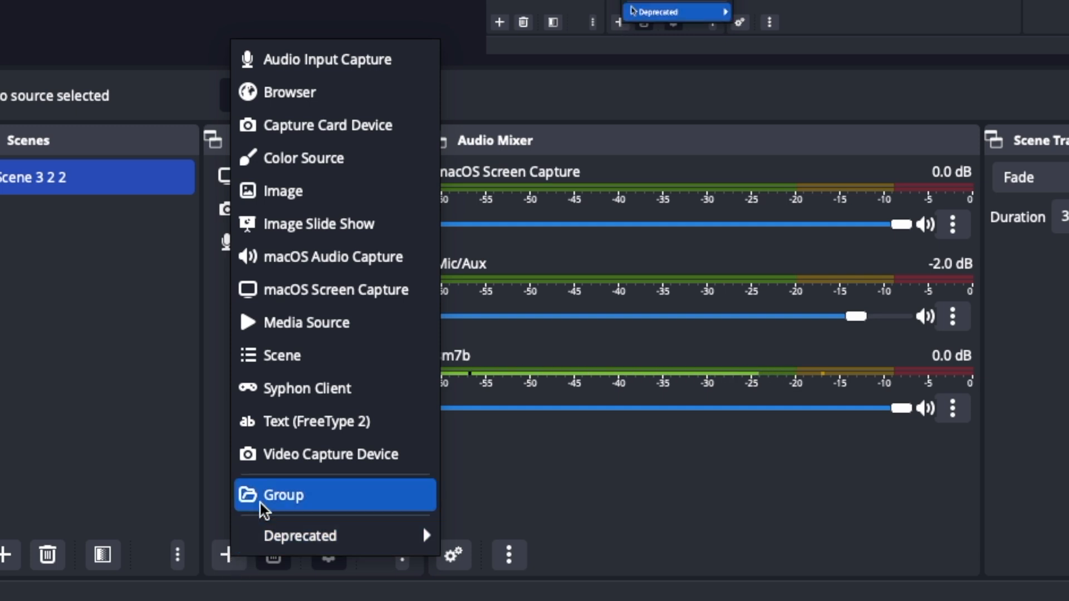
{"action": "mouse_move", "coordinate": [334, 257]}
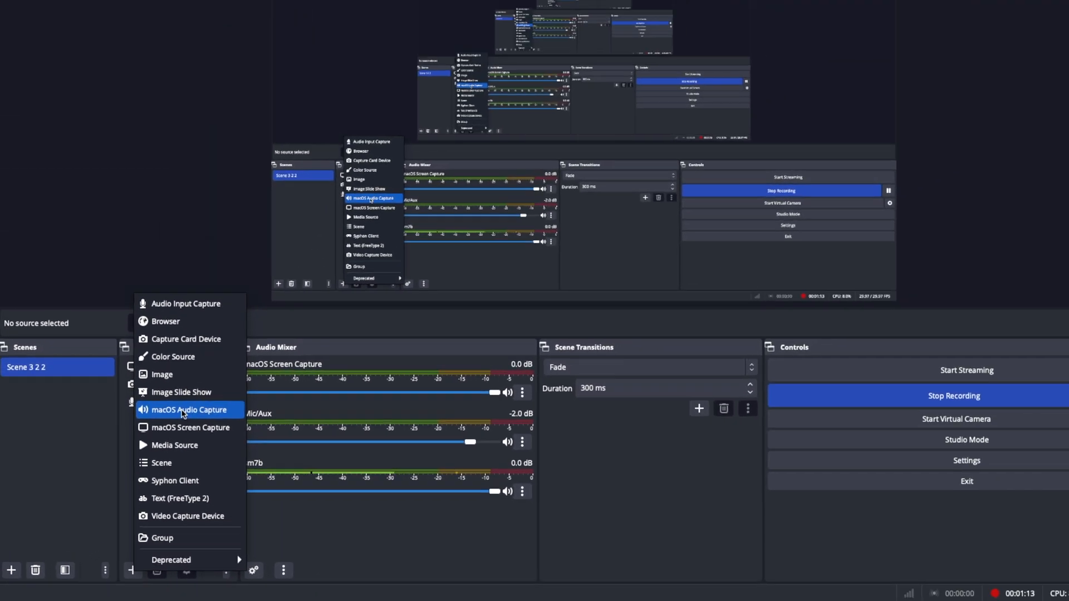
Add a macOS Audio Capture source with the default name, using Desktop Audio Capture.
{"action": "left_click", "coordinate": [189, 409]}
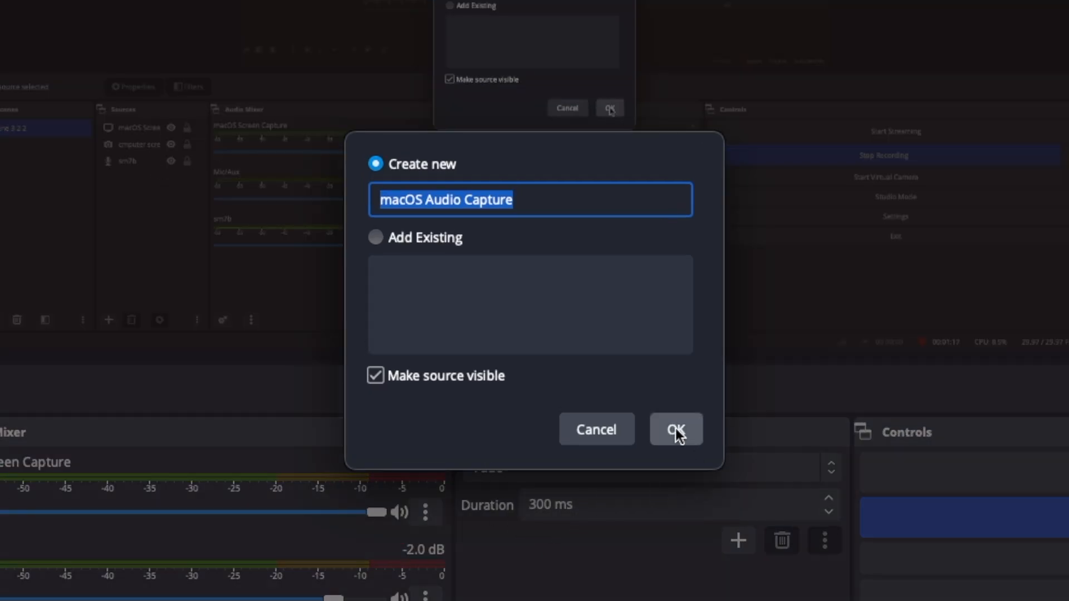
{"action": "left_click", "coordinate": [675, 428]}
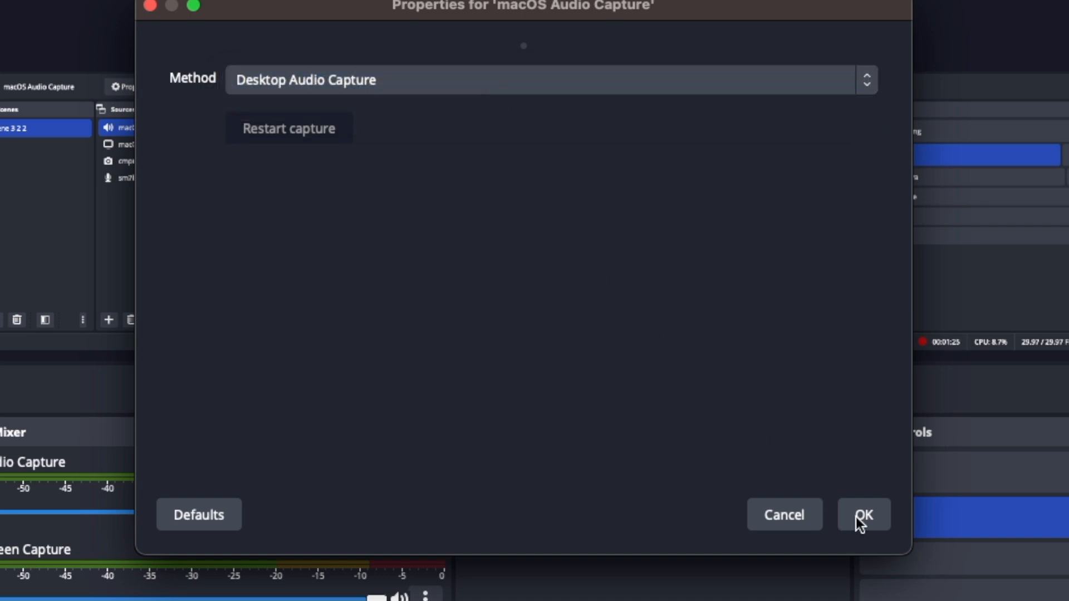
{"action": "left_click", "coordinate": [864, 514]}
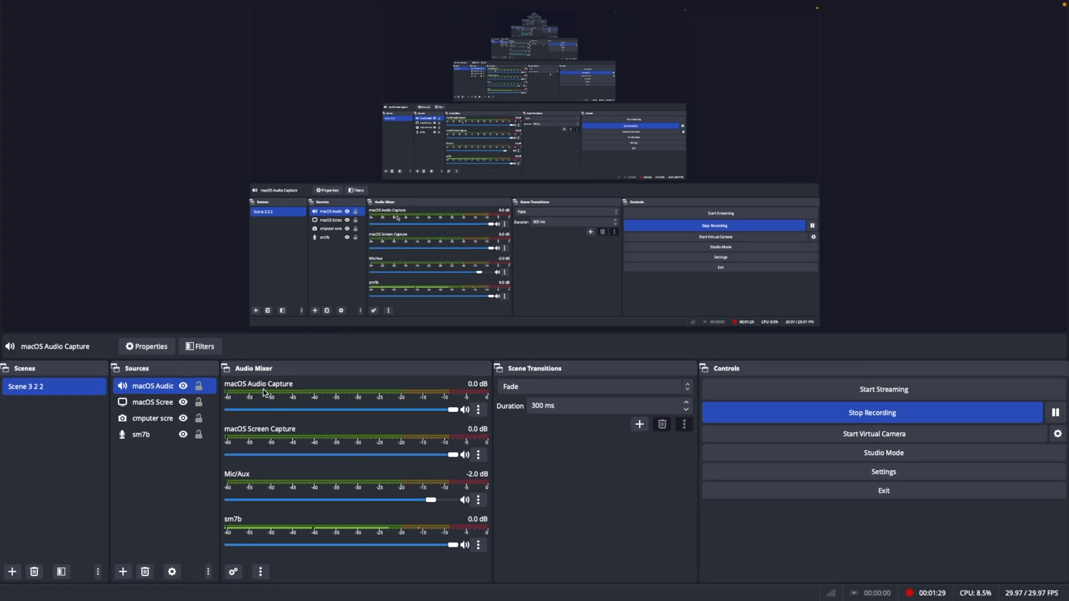
{"action": "mouse_move", "coordinate": [239, 398]}
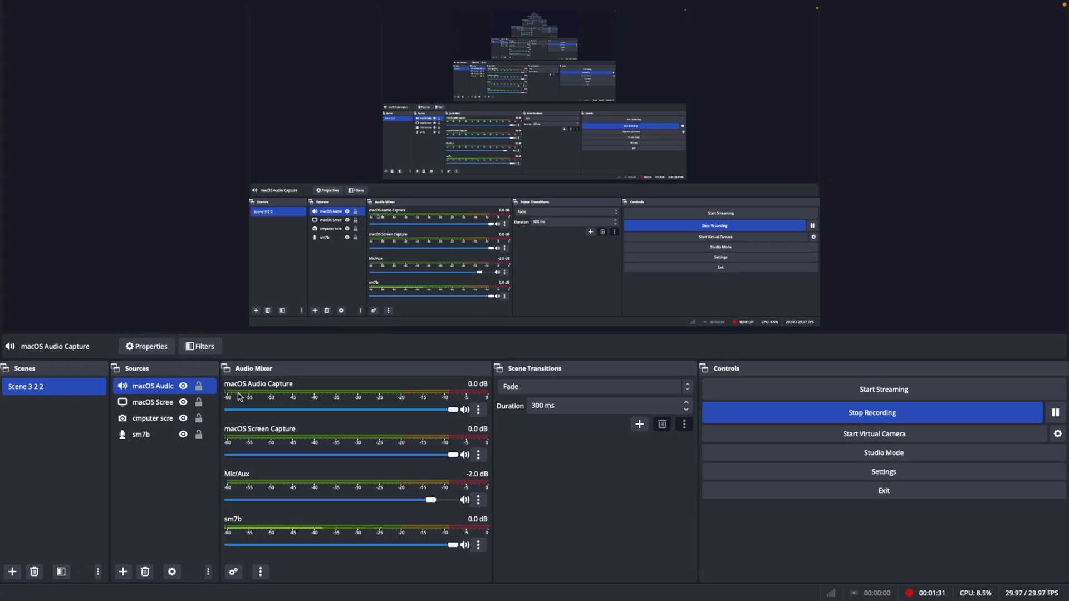
{"action": "mouse_move", "coordinate": [280, 391]}
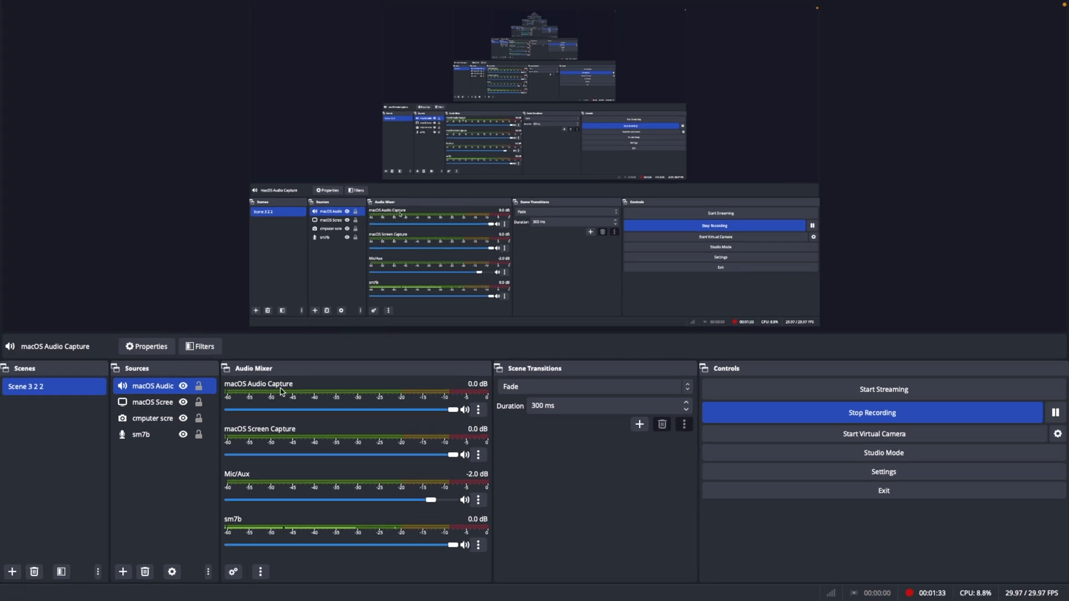
{"action": "mouse_move", "coordinate": [367, 398]}
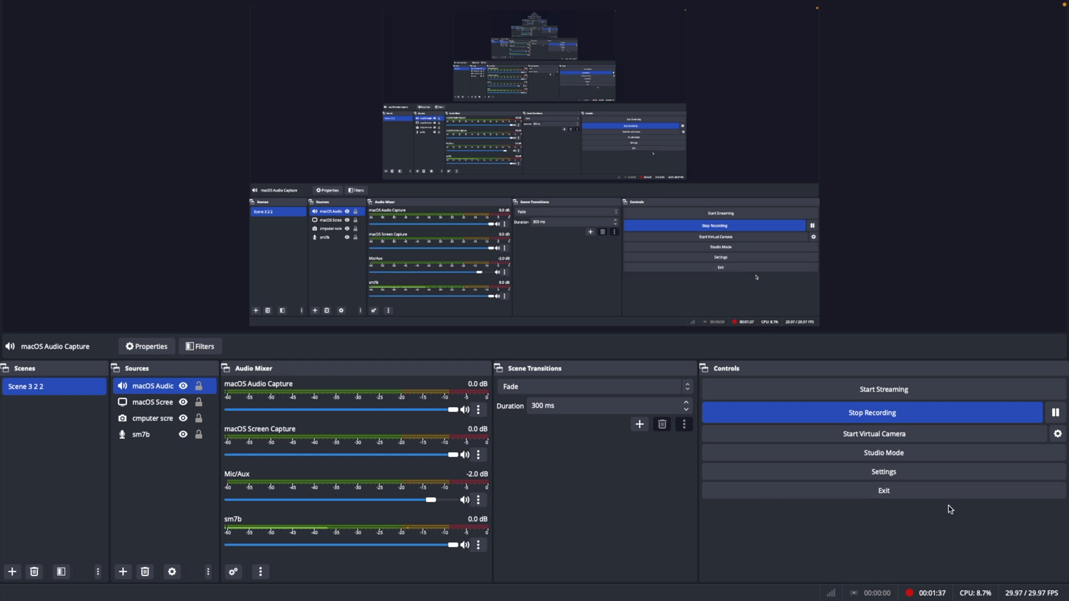
{"action": "mouse_move", "coordinate": [544, 460]}
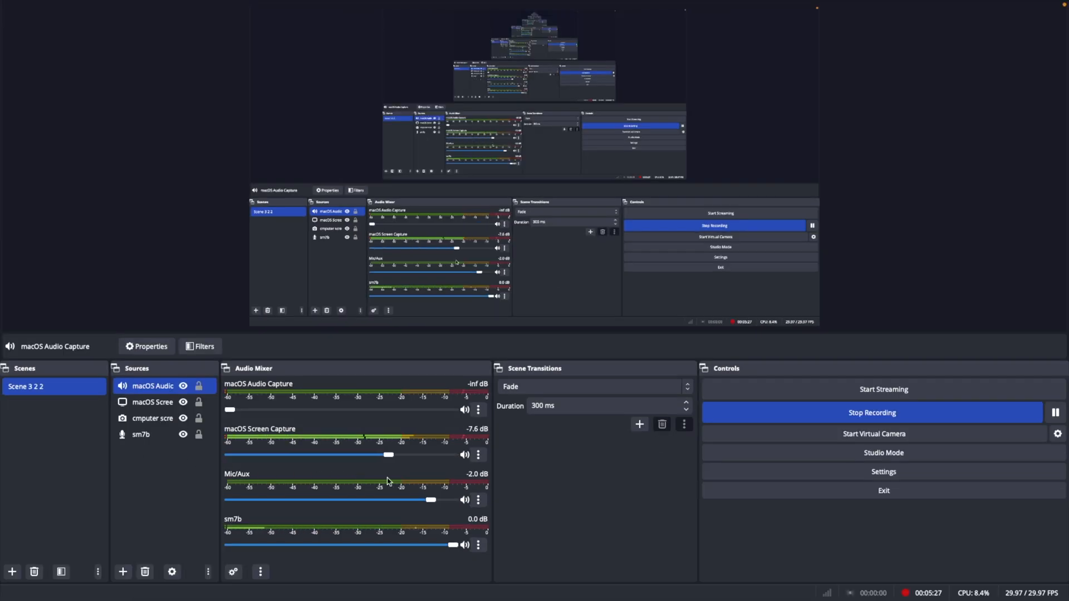
Drag the macOS Screen Capture mixer slider fully left to -inf dB.
{"action": "left_click_drag", "start_coordinate": [389, 455], "coordinate": [384, 455]}
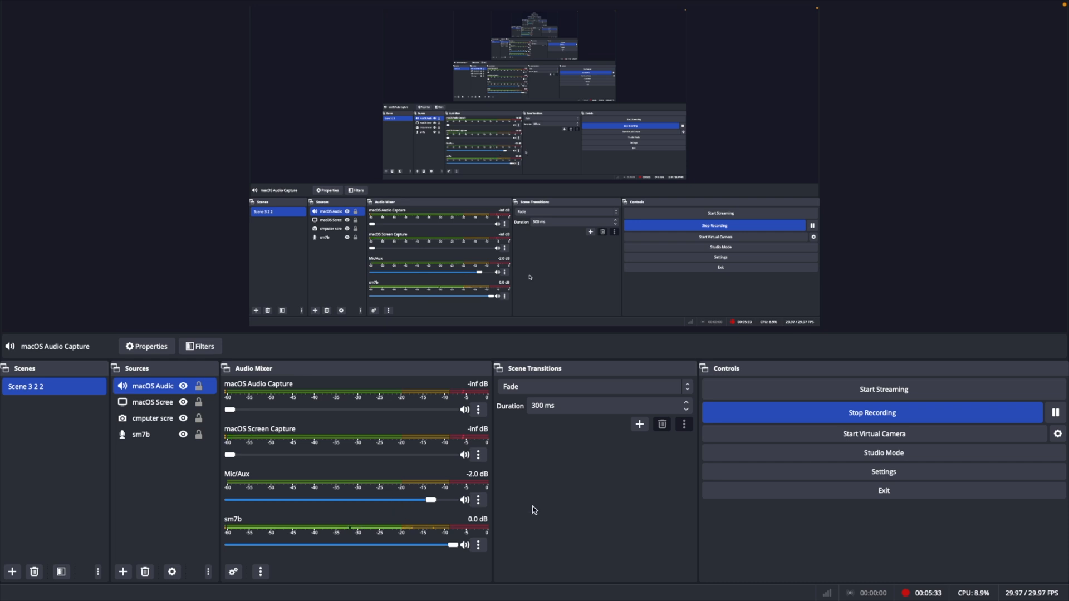
{"action": "mouse_move", "coordinate": [458, 513]}
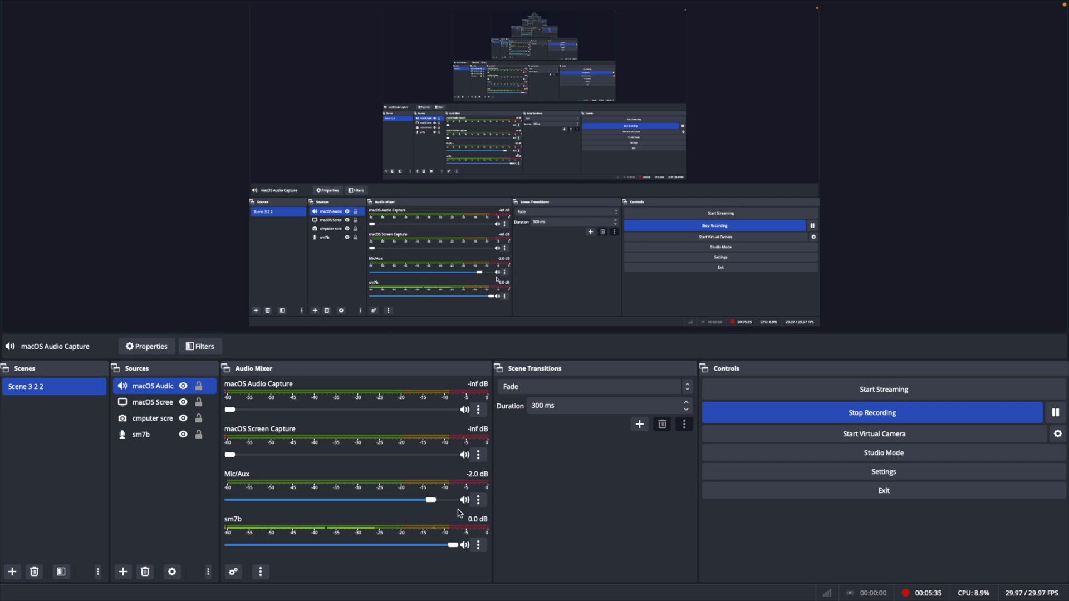